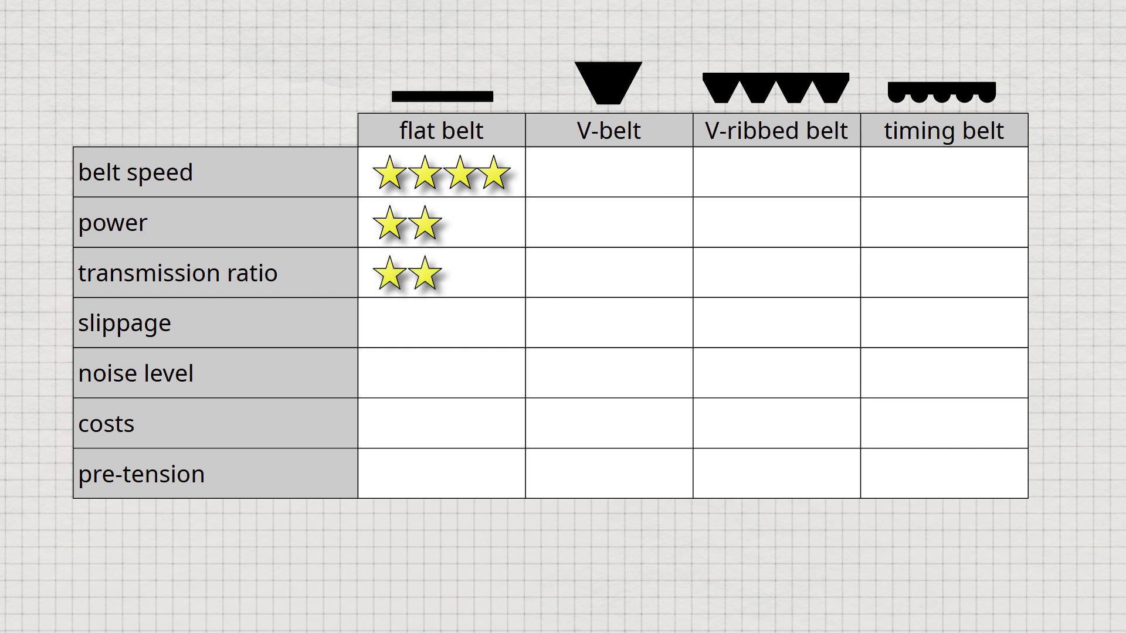
Reveal the flat belt's slippage, costs and pre-tension stars, then the V-belt's belt-speed star
left_click(389, 323)
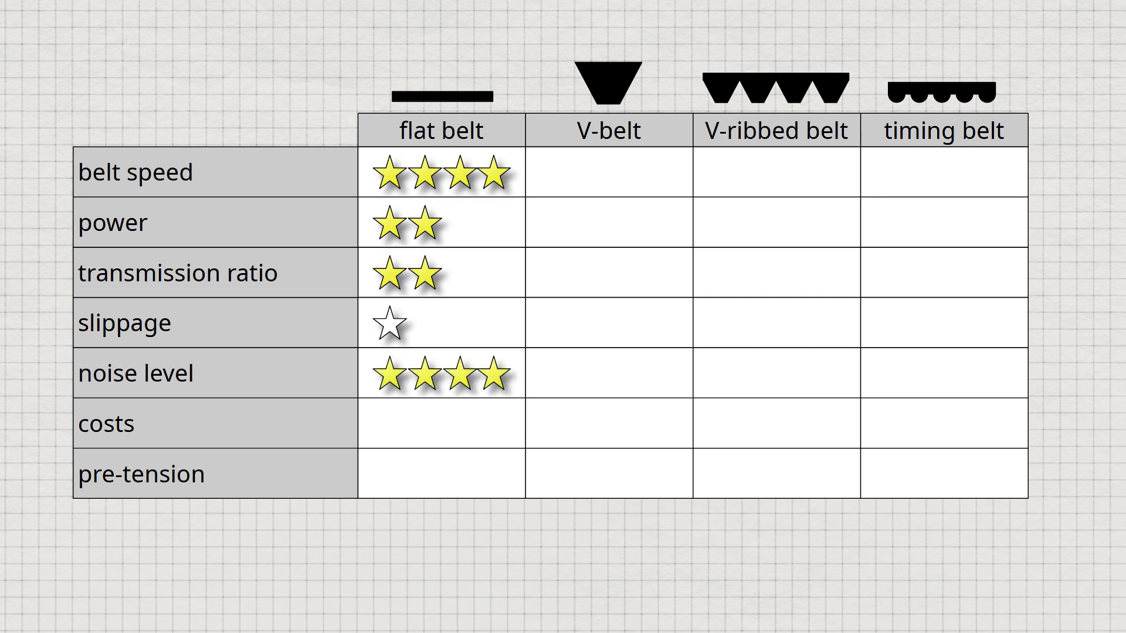
left_click(437, 423)
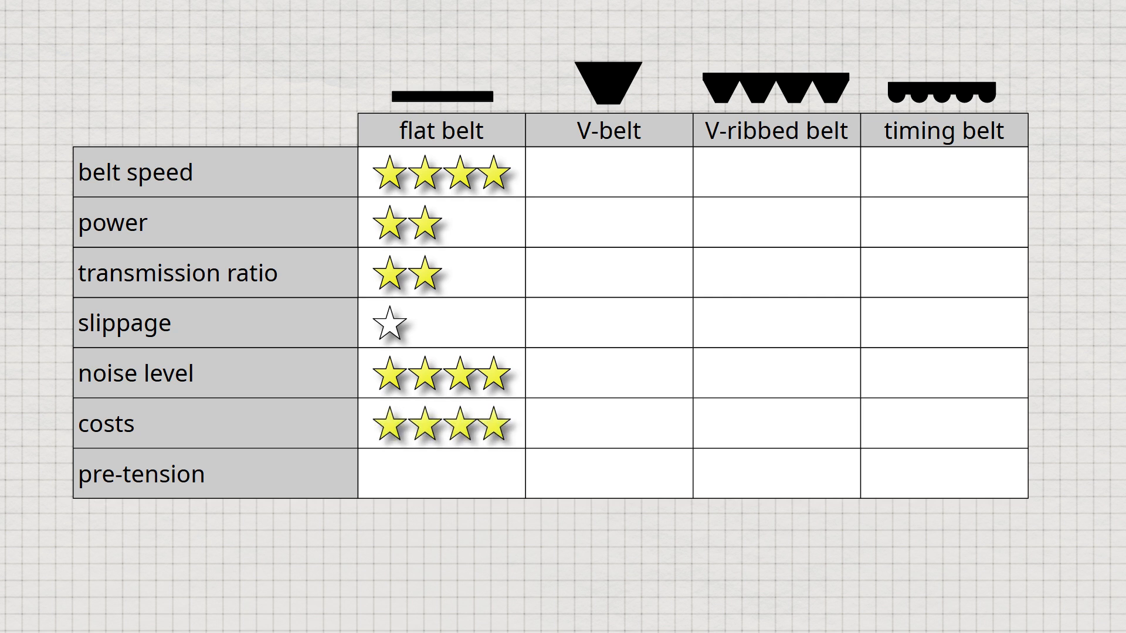
left_click(390, 474)
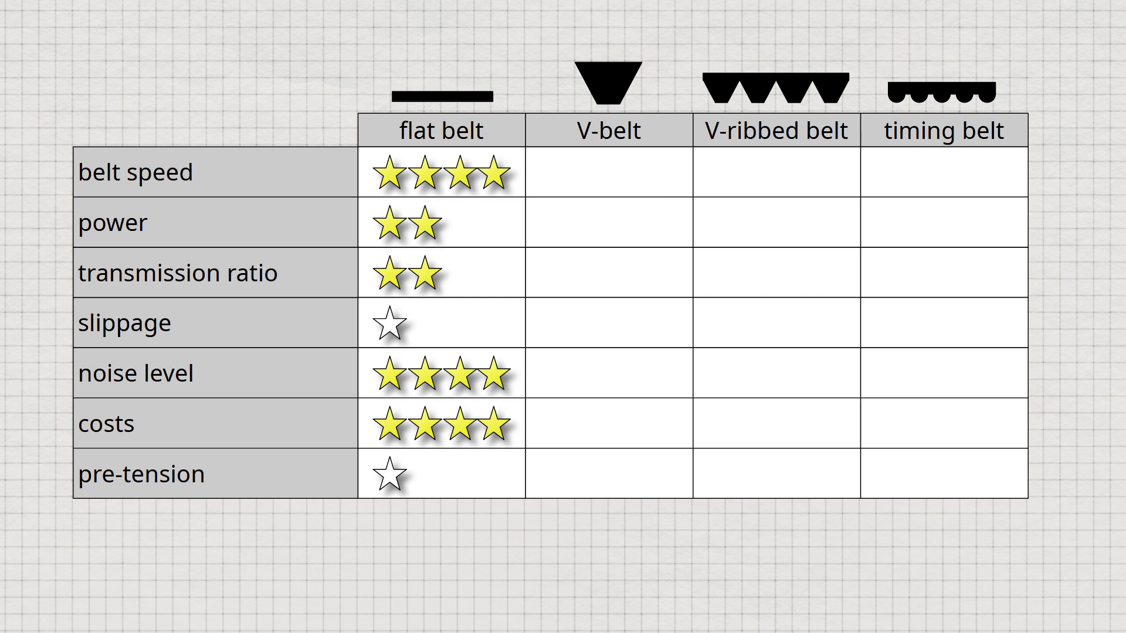
left_click(562, 172)
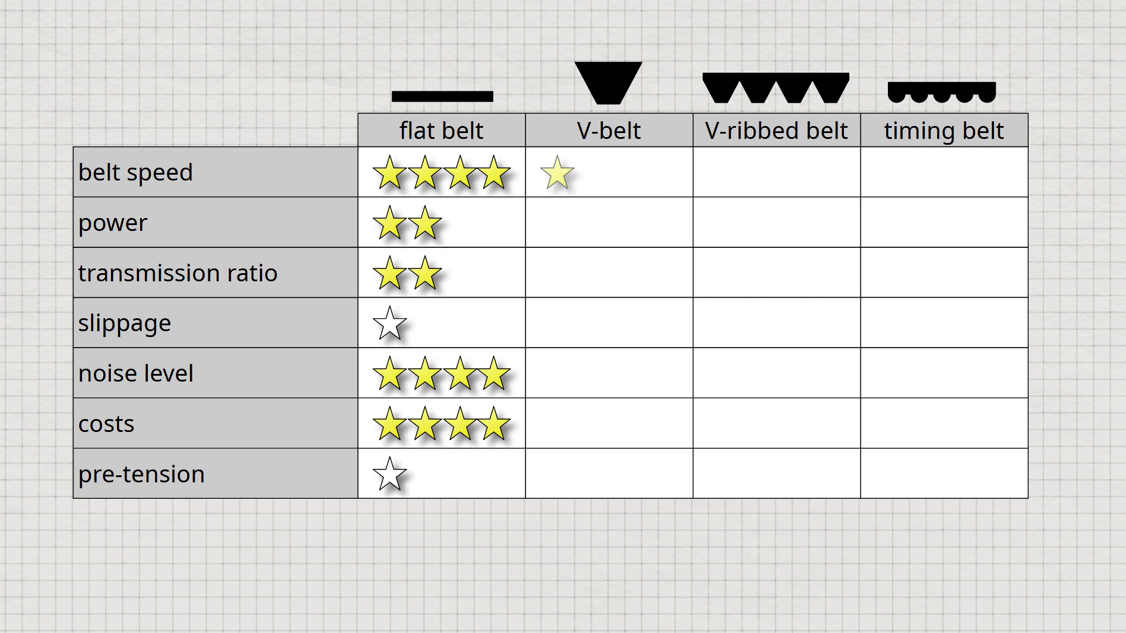
Reveal the V-belt's ratings from belt speed through noise down to its pre-tension row
left_click(558, 173)
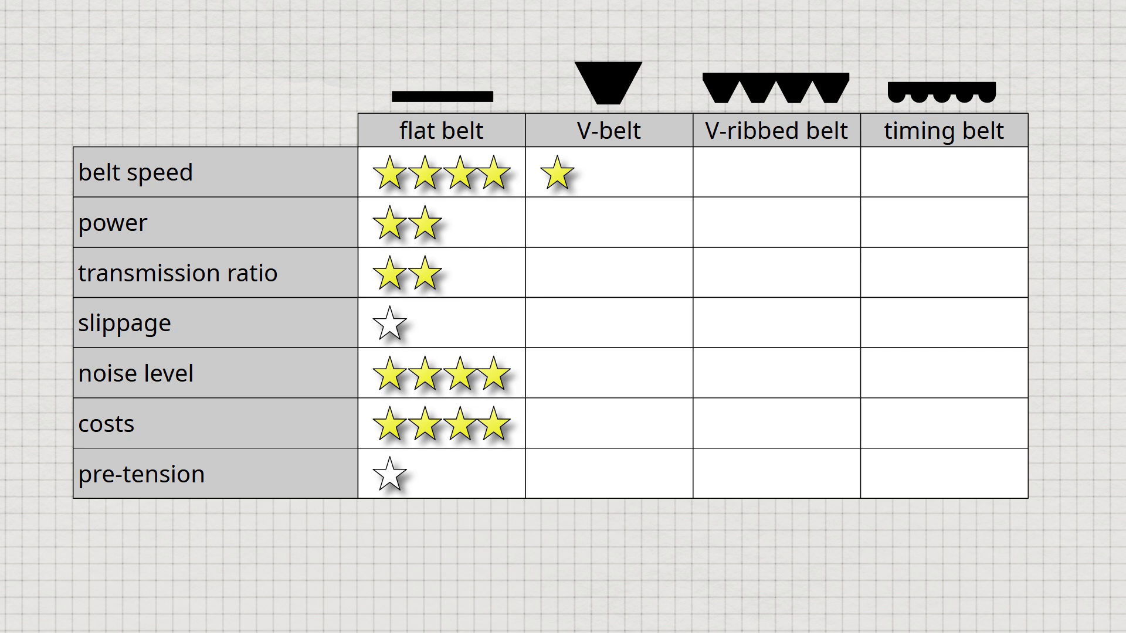
left_click(596, 223)
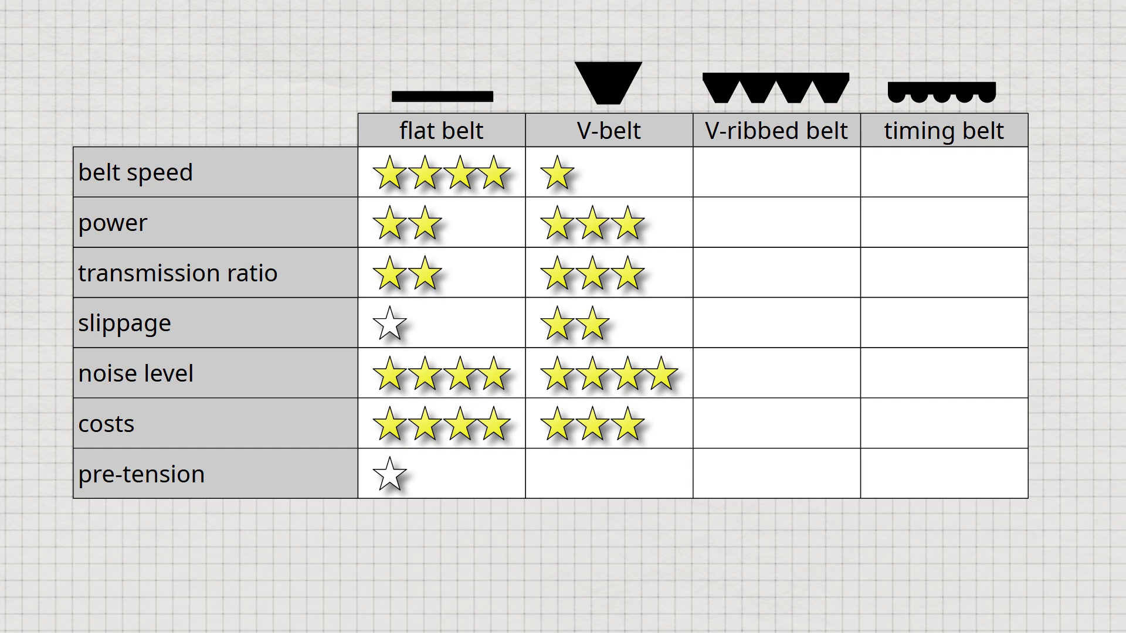
left_click(605, 475)
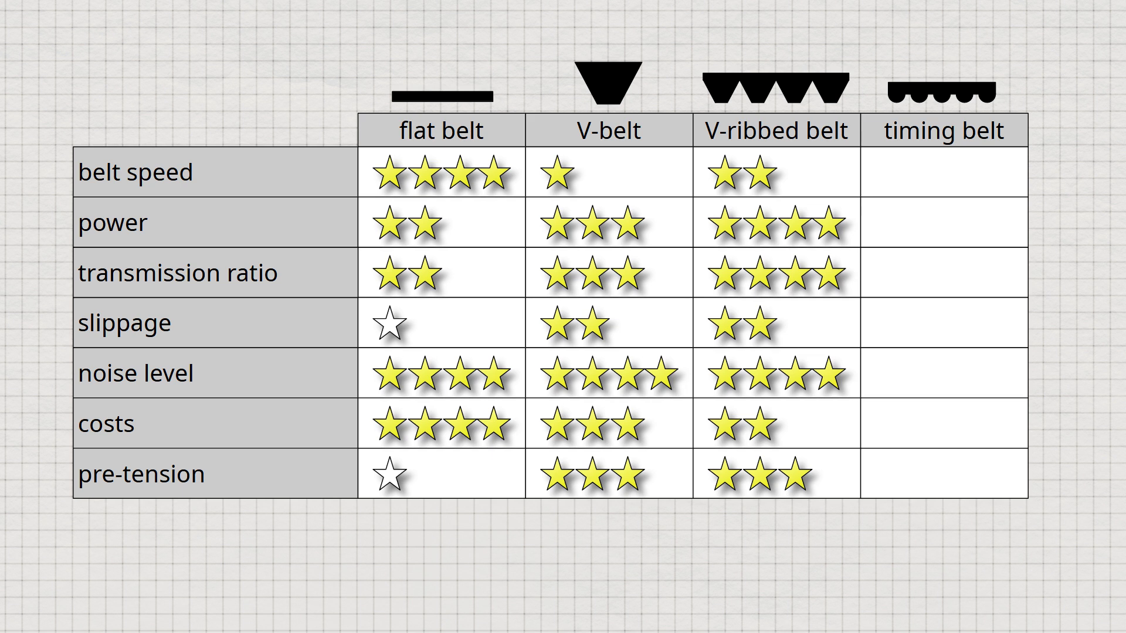
Reveal the timing belt's three-star belt speed rating after the V-ribbed column fills
left_click(930, 172)
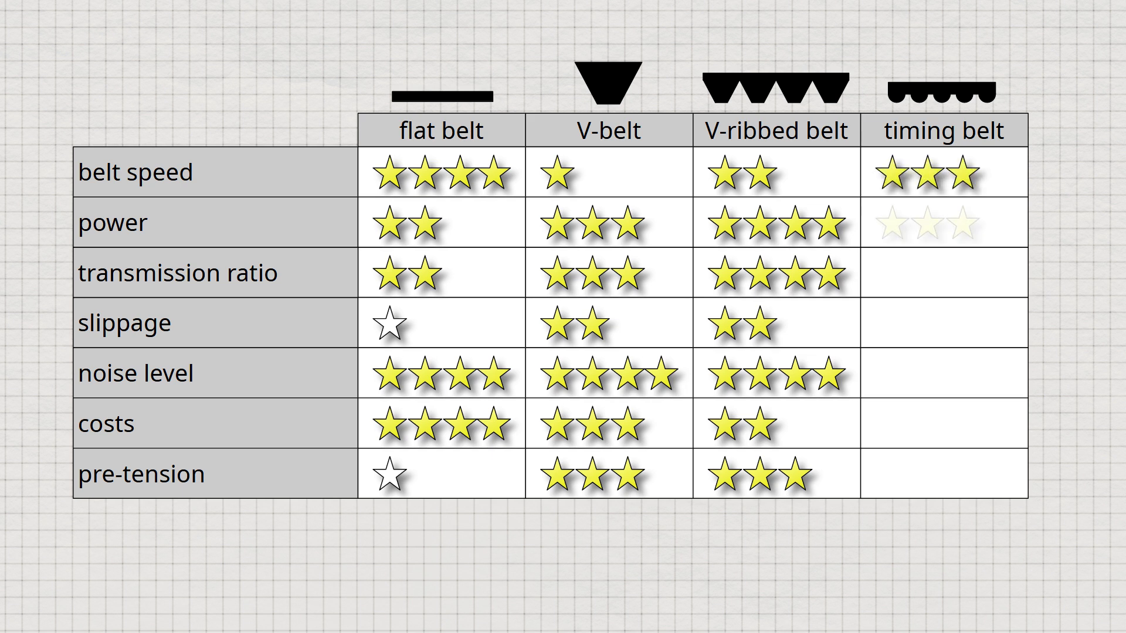
Reveal the timing belt's power, ratio, slippage, costs and four-star pre-tension ratings
left_click(926, 223)
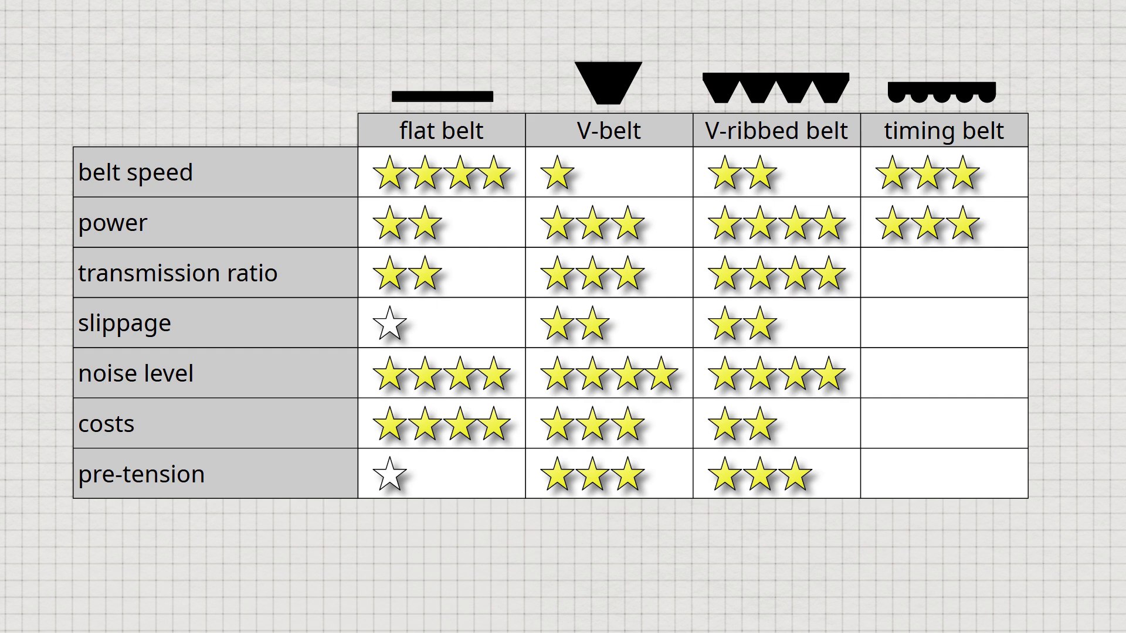
left_click(892, 274)
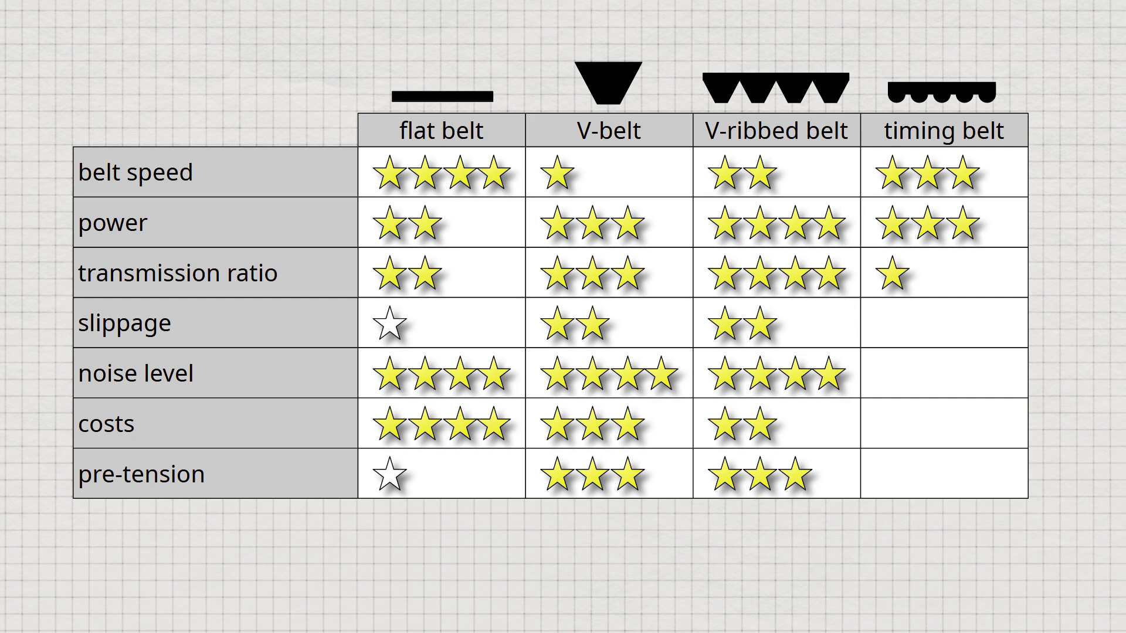
left_click(941, 323)
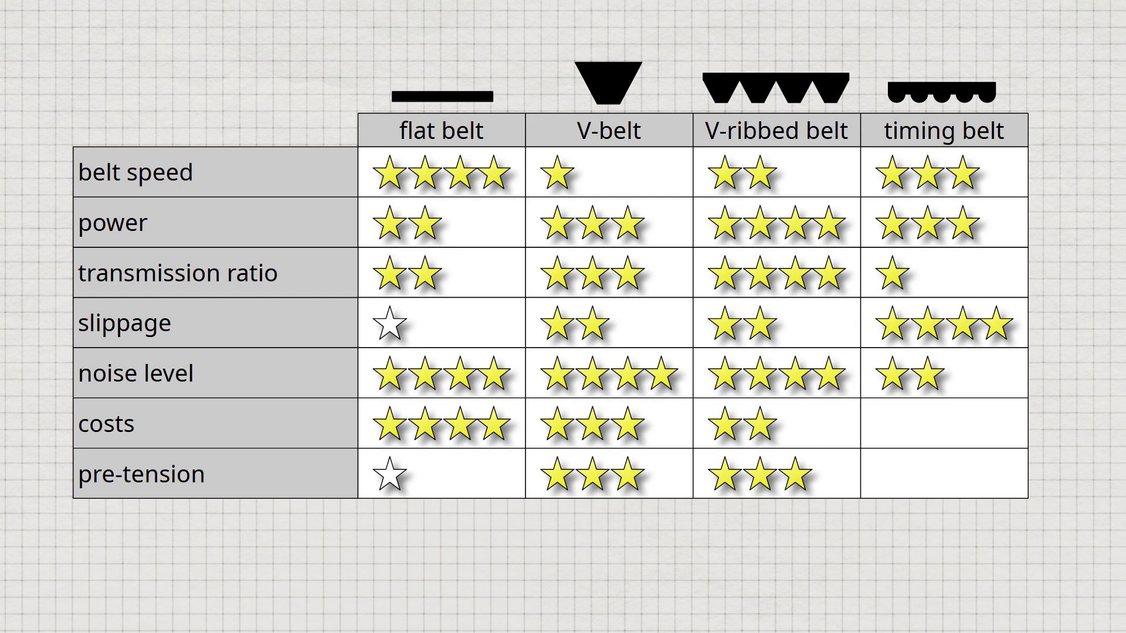
left_click(894, 424)
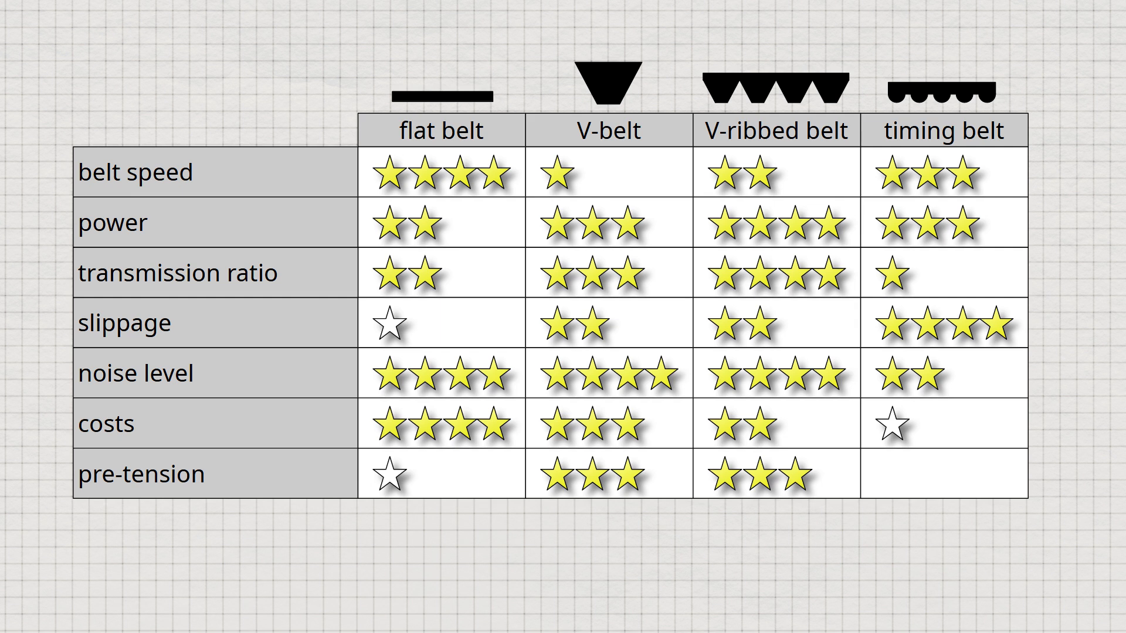
left_click(942, 474)
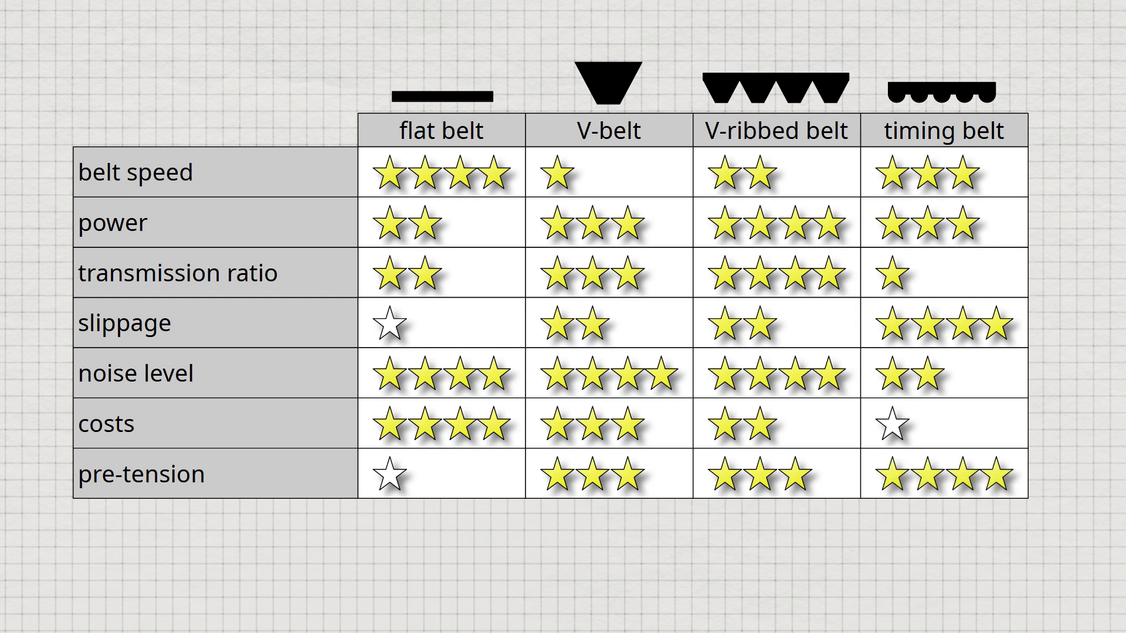